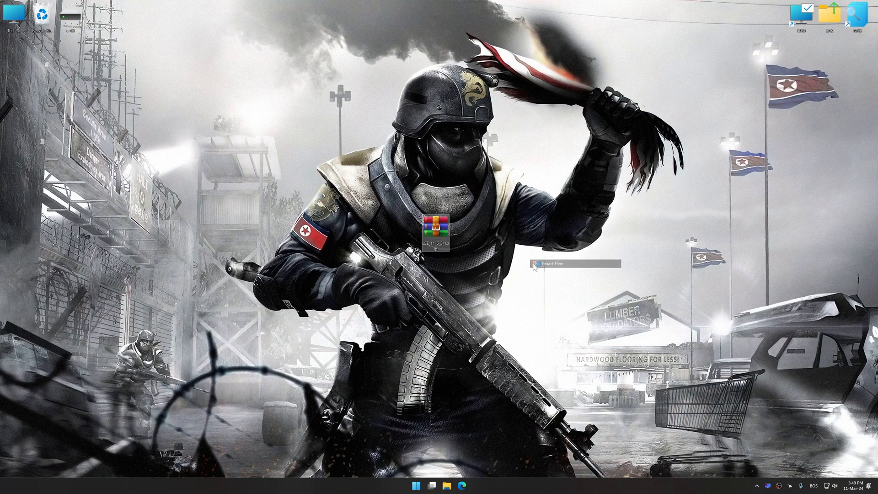
Extract the LSE archive and install Low Specs Experience, keeping both desktop shortcuts
click(550, 263)
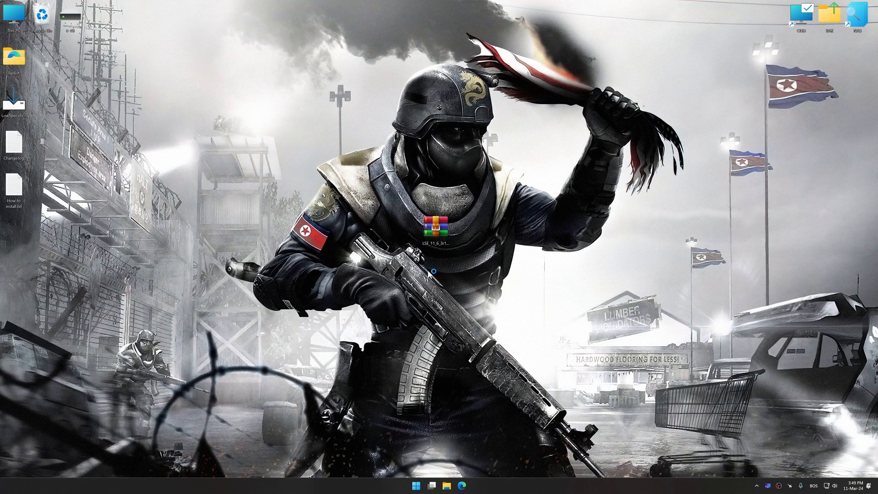
click(494, 307)
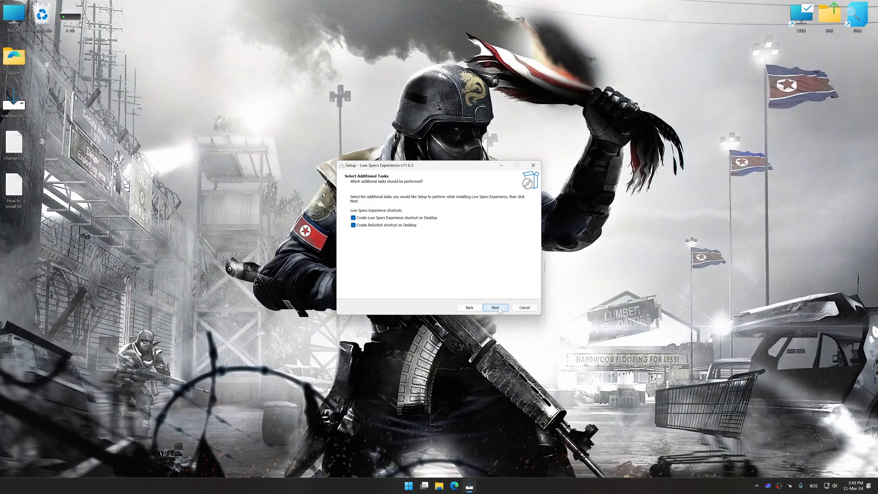
click(493, 306)
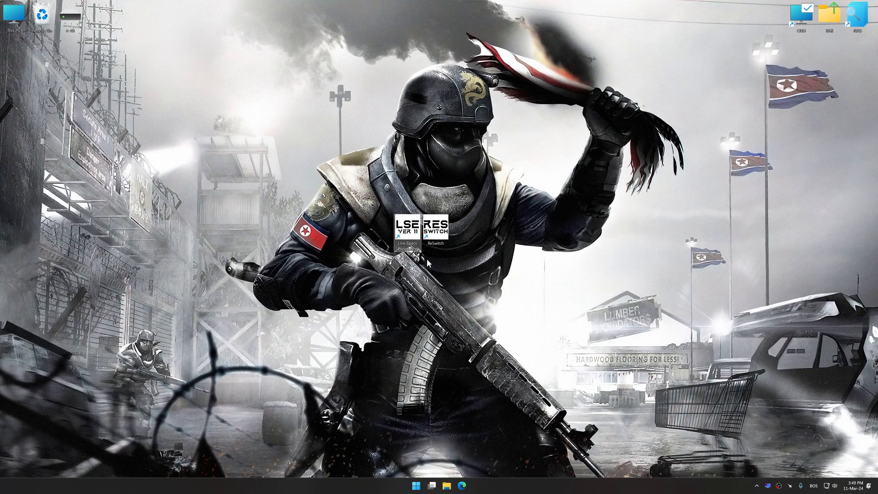
Launch Low Specs Experience and pick Homefront: The Revolution from the Optimization Catalog
double_click(421, 229)
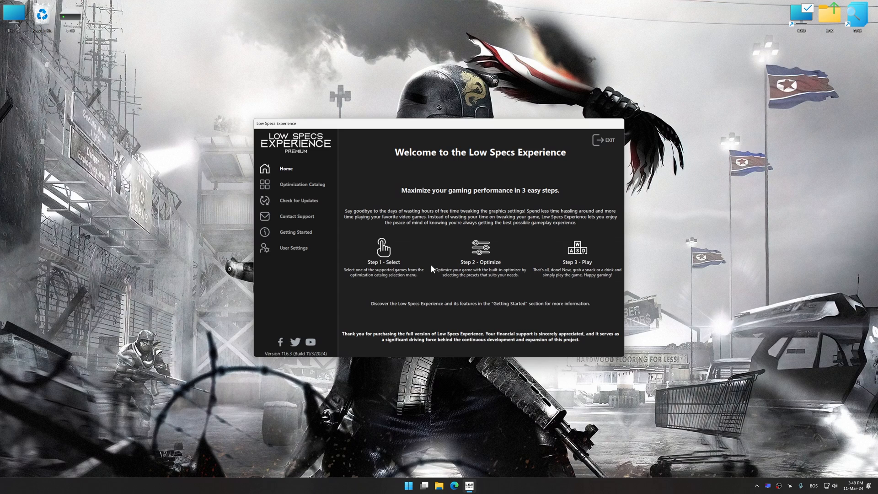
click(301, 184)
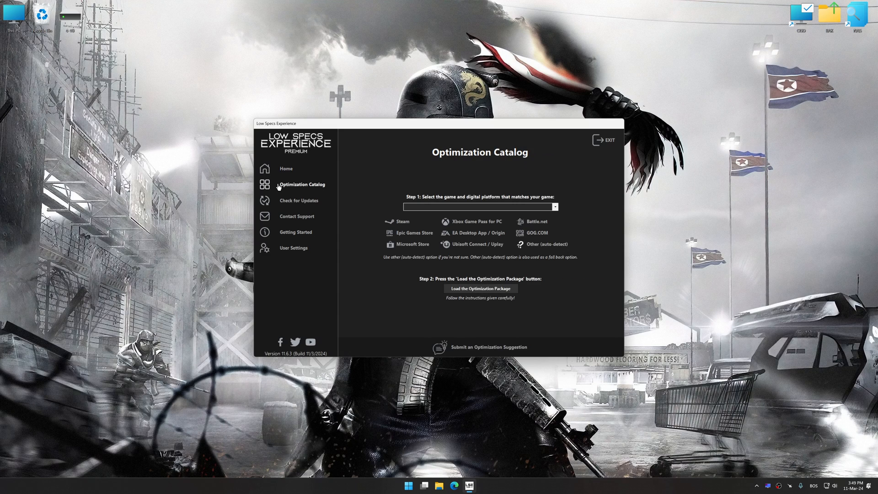
click(551, 206)
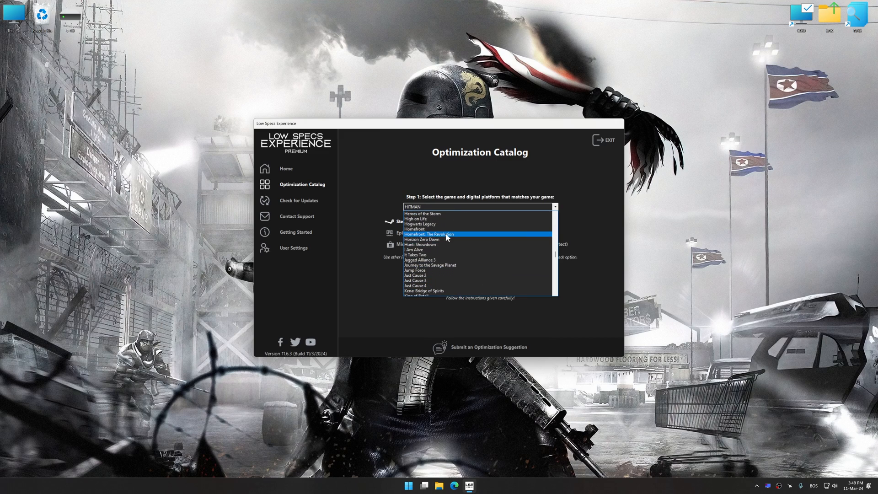
click(444, 234)
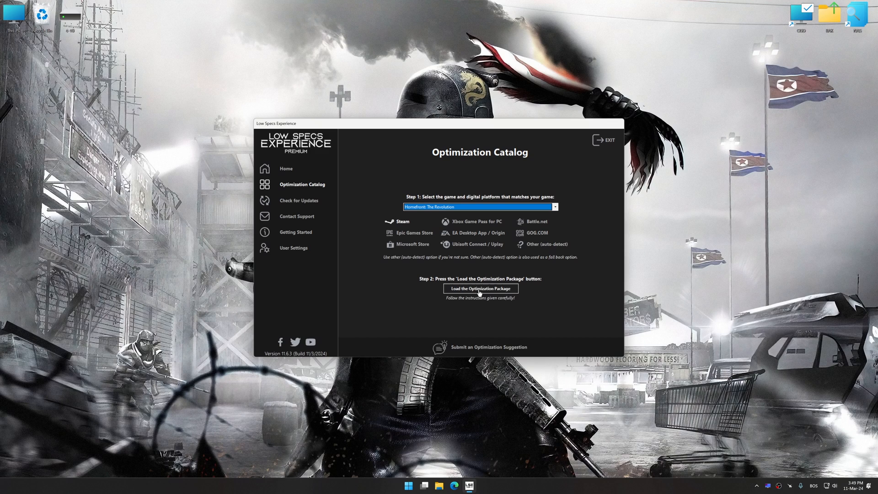
Load the game's optimization package and confirm the Homefront_The_Revolution folder
click(480, 288)
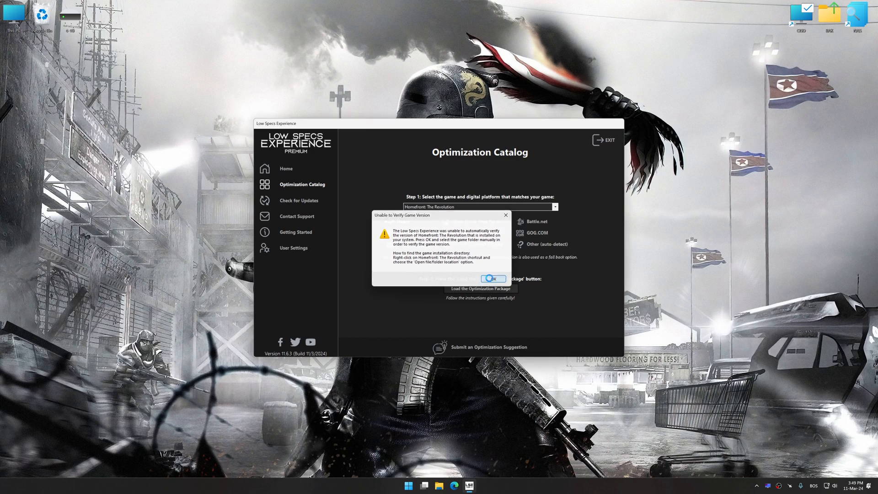
click(492, 278)
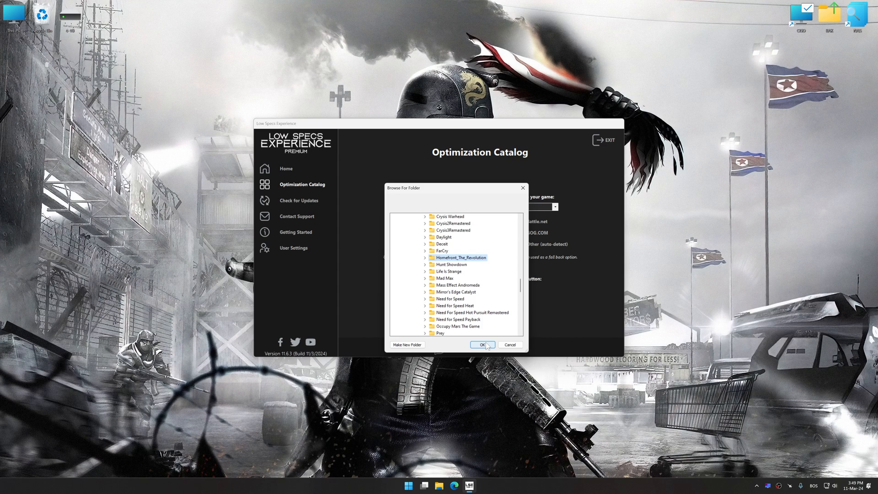
click(482, 344)
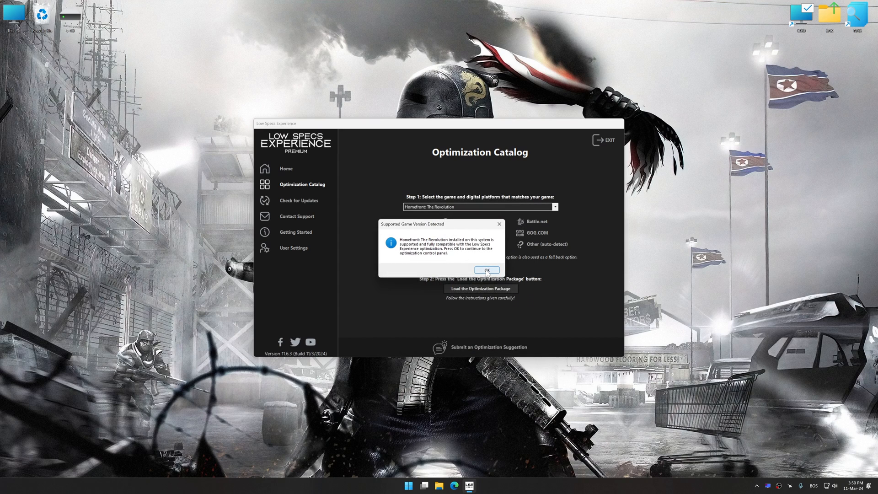
click(485, 269)
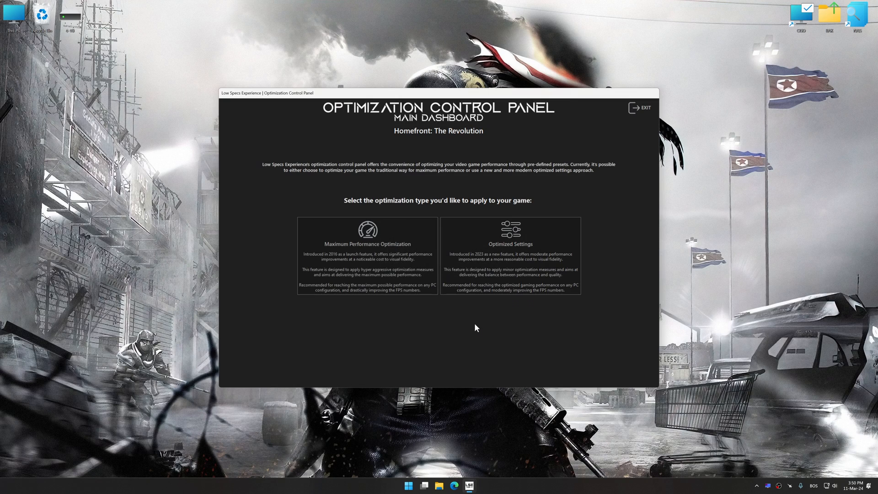
Run Maximum Performance optimization at 2560 x 1440 resolution with Infinite-Low and Performance mode
click(366, 252)
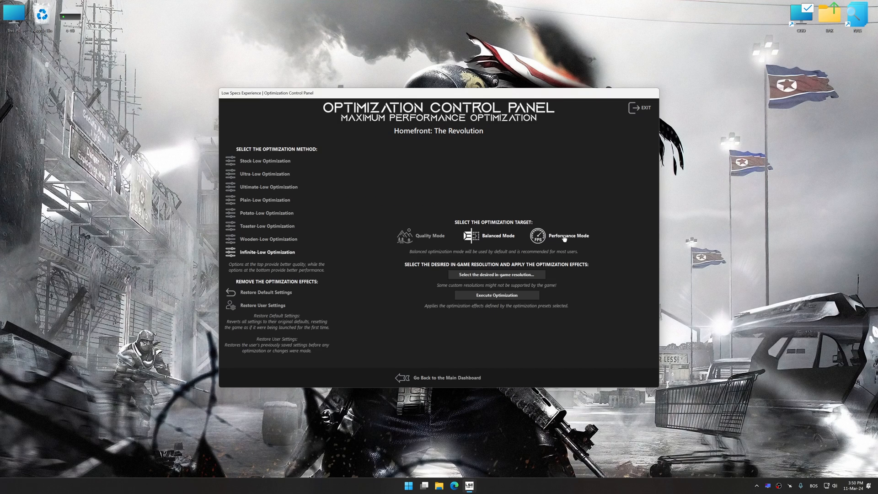
click(496, 274)
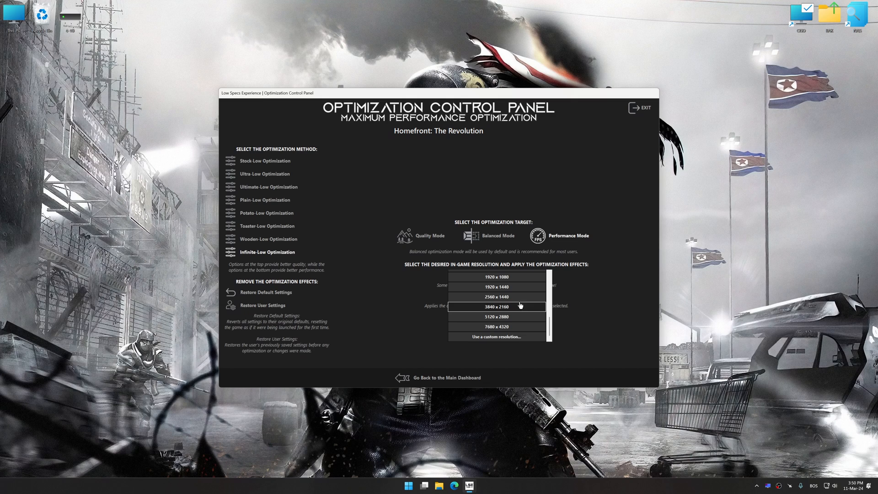
click(495, 296)
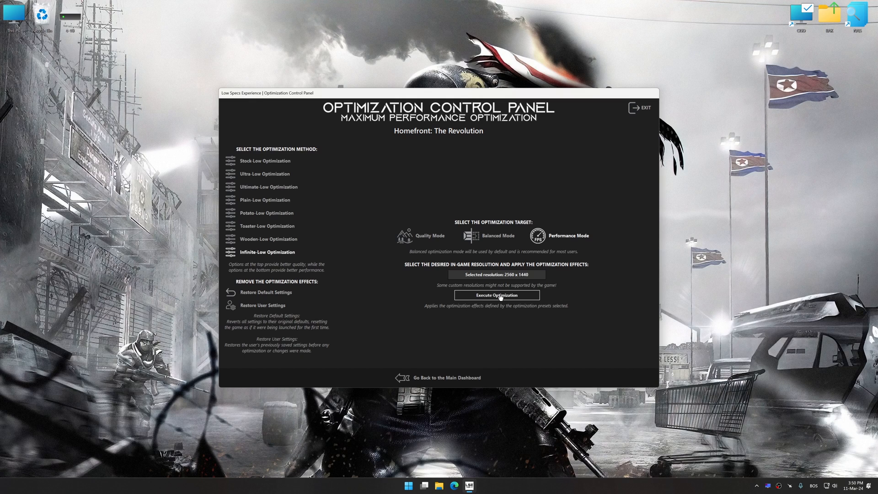
click(496, 294)
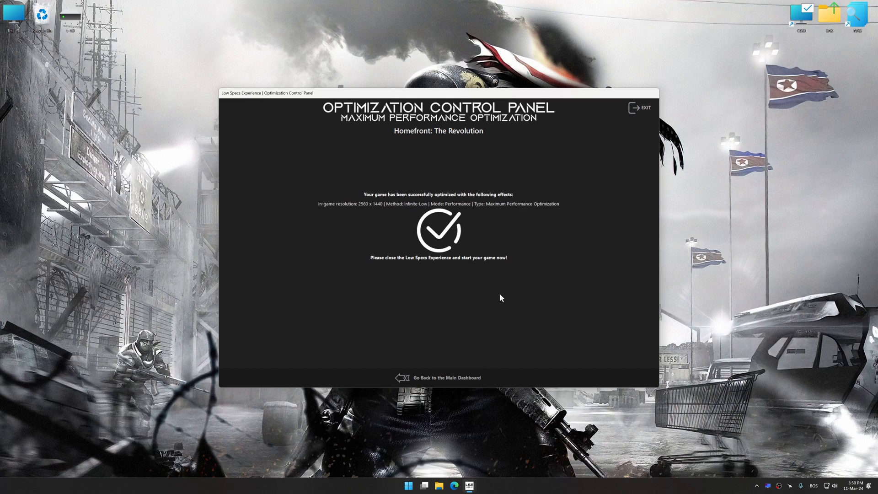
mouse_move(486, 313)
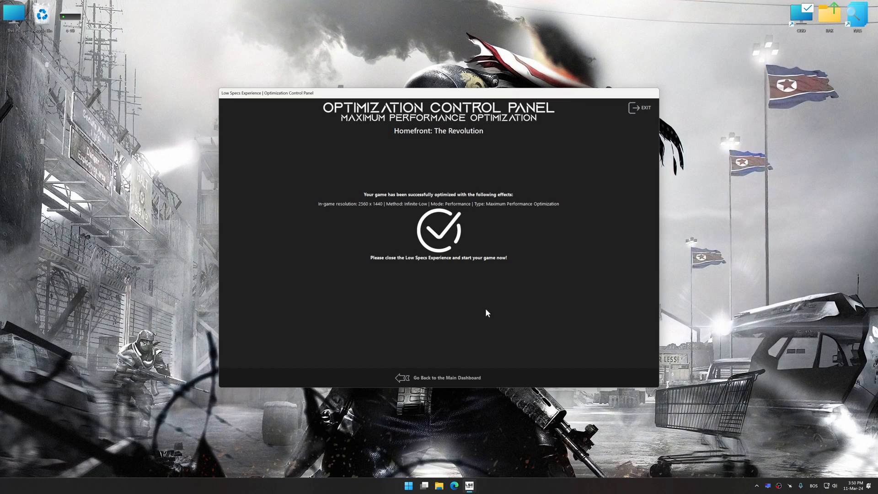
Leave the success message and return to the Maximum Performance optimization options
click(446, 377)
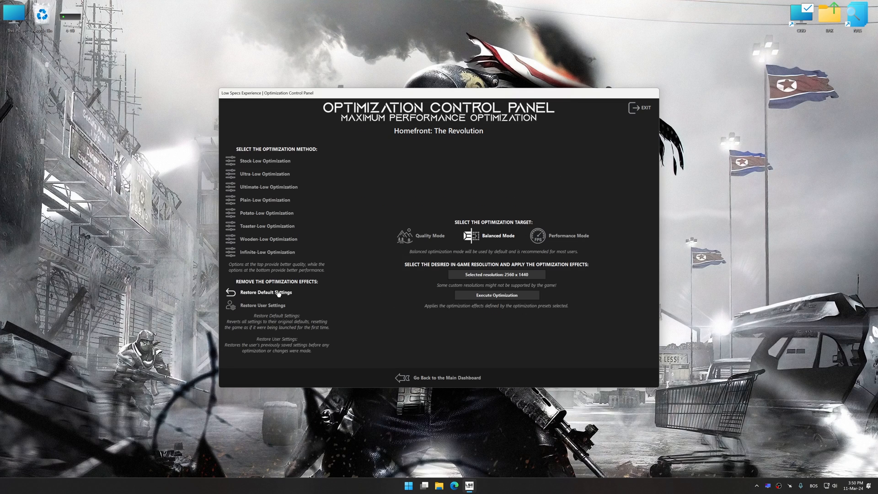
click(266, 292)
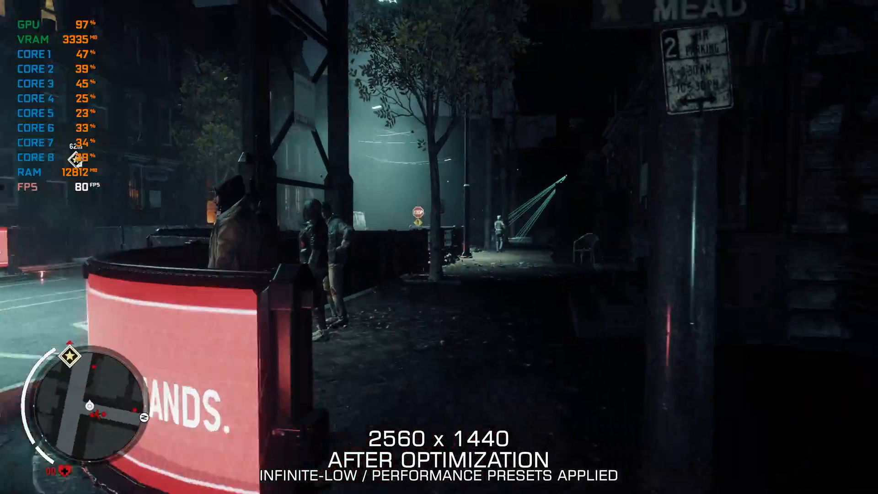
mouse_move(439, 247)
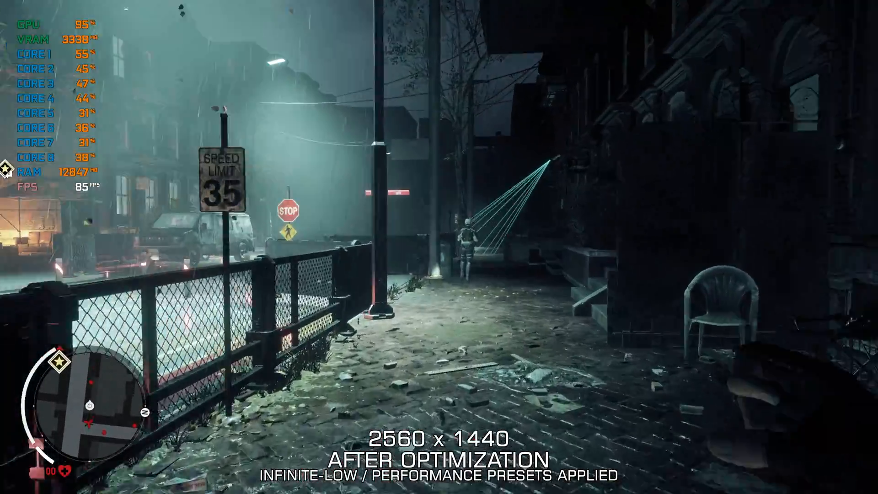